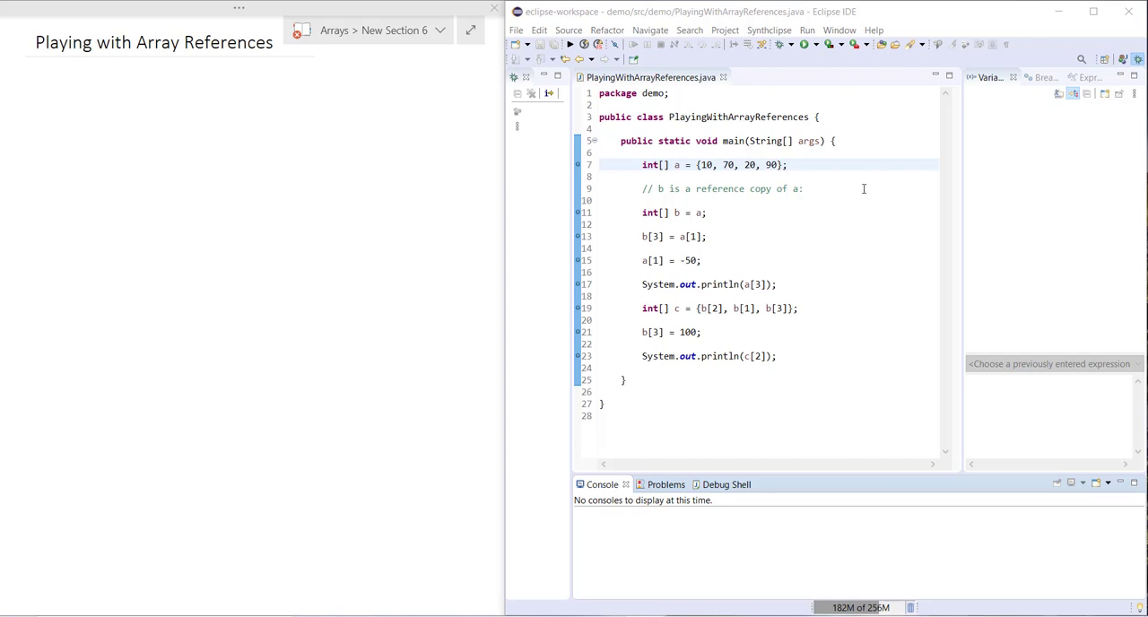
{"action": "mouse_move", "coordinate": [775, 231]}
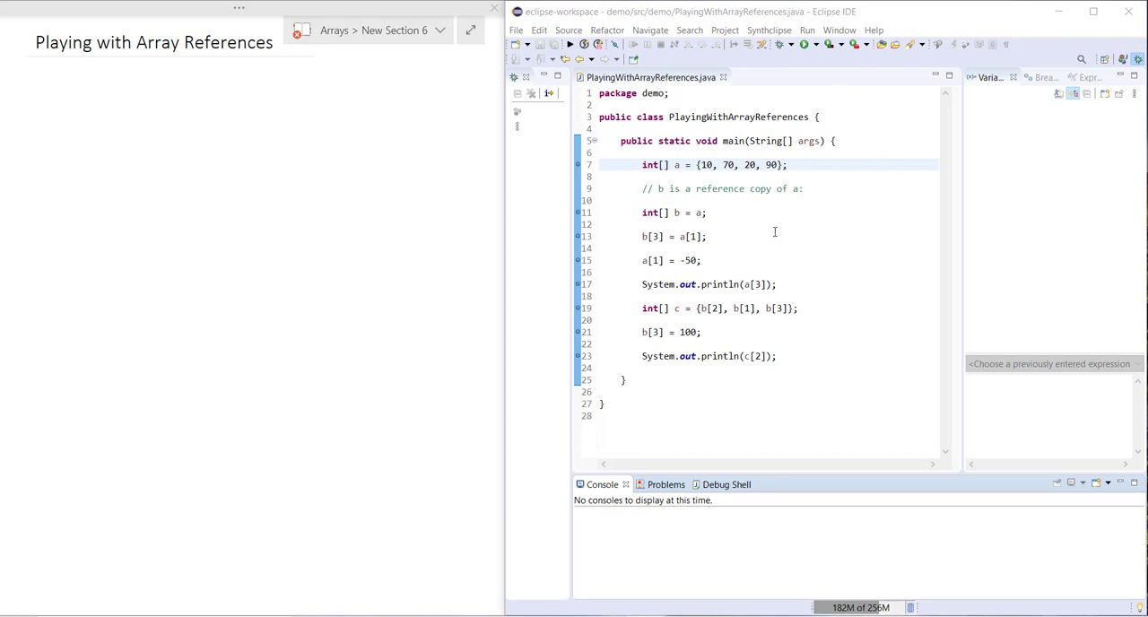
Label box a and draw an arrow from a to the 10/70/20/90 array.
{"action": "type", "text": "a"}
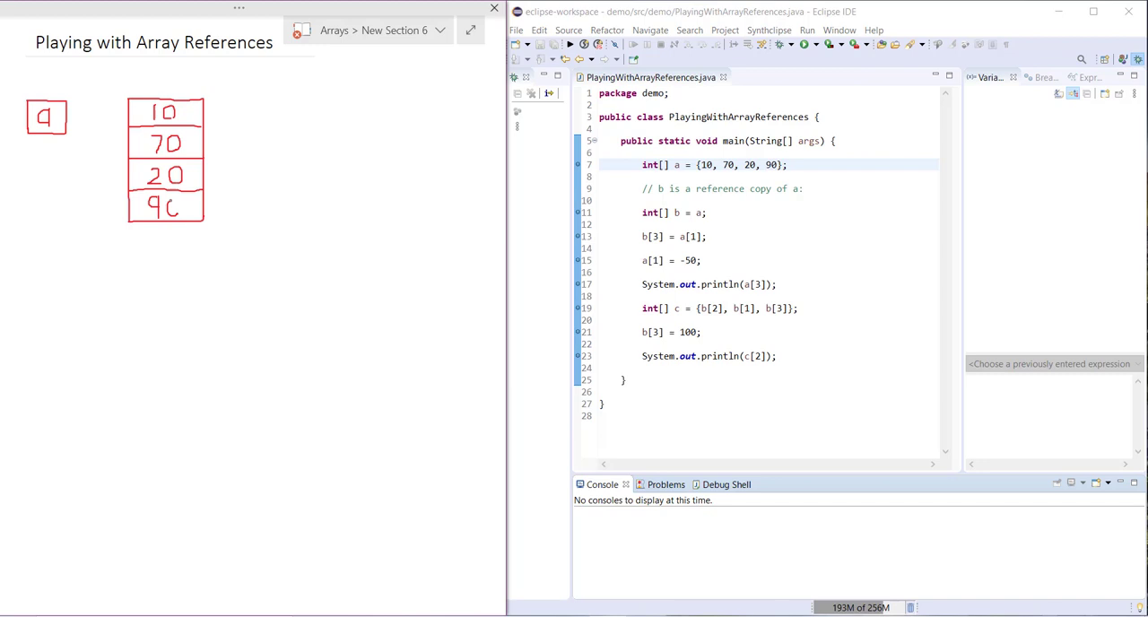
{"action": "left_click_drag", "start_coordinate": [58, 114], "coordinate": [129, 113]}
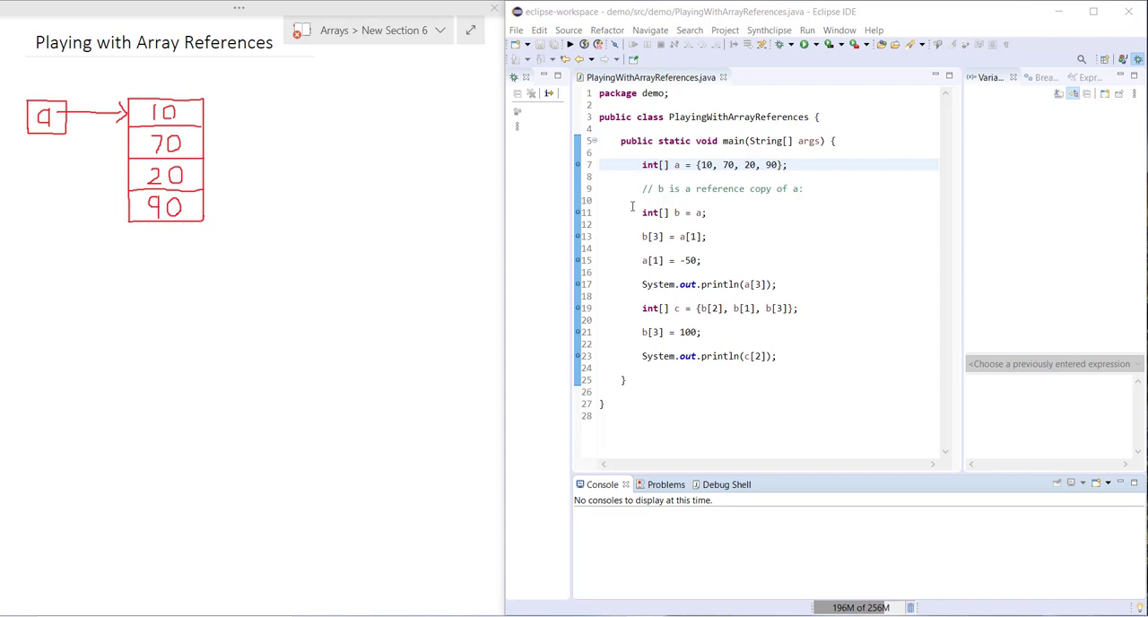
{"action": "mouse_move", "coordinate": [590, 111]}
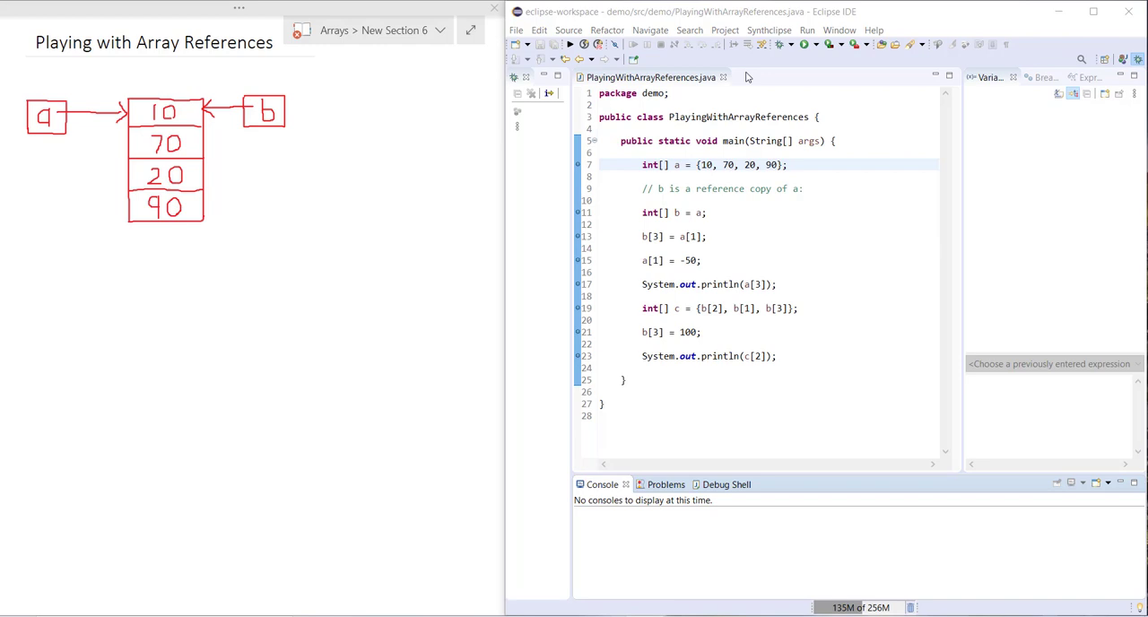
Start the debugger, step past the a and b declarations, and expand both to show 10, 70, 20, 90.
{"action": "left_click", "coordinate": [779, 43]}
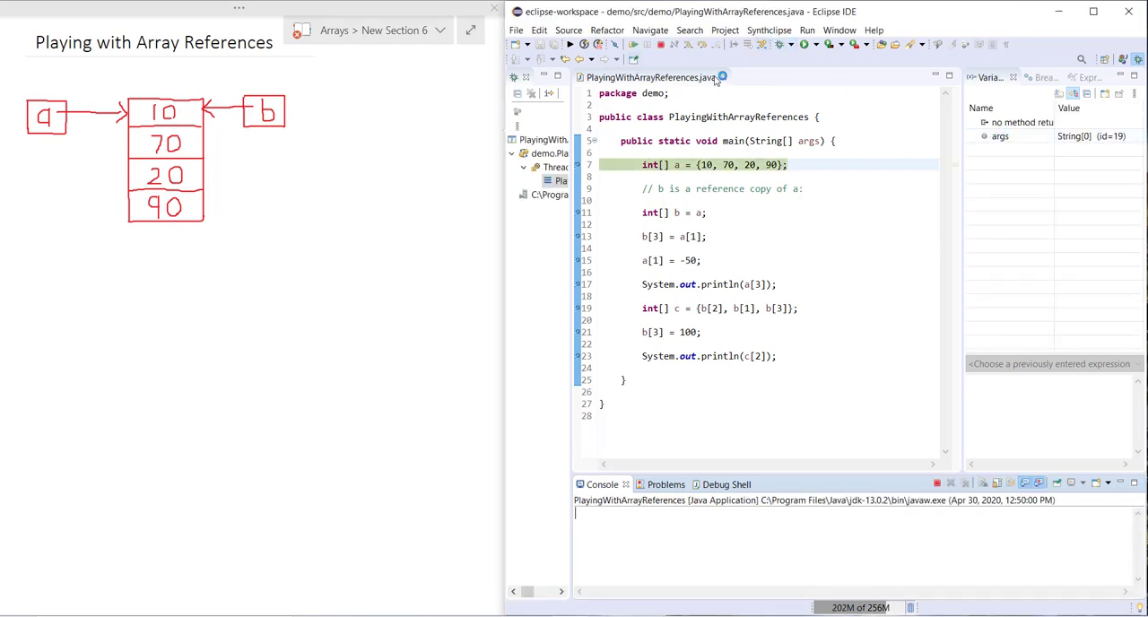
{"action": "key", "text": "F6"}
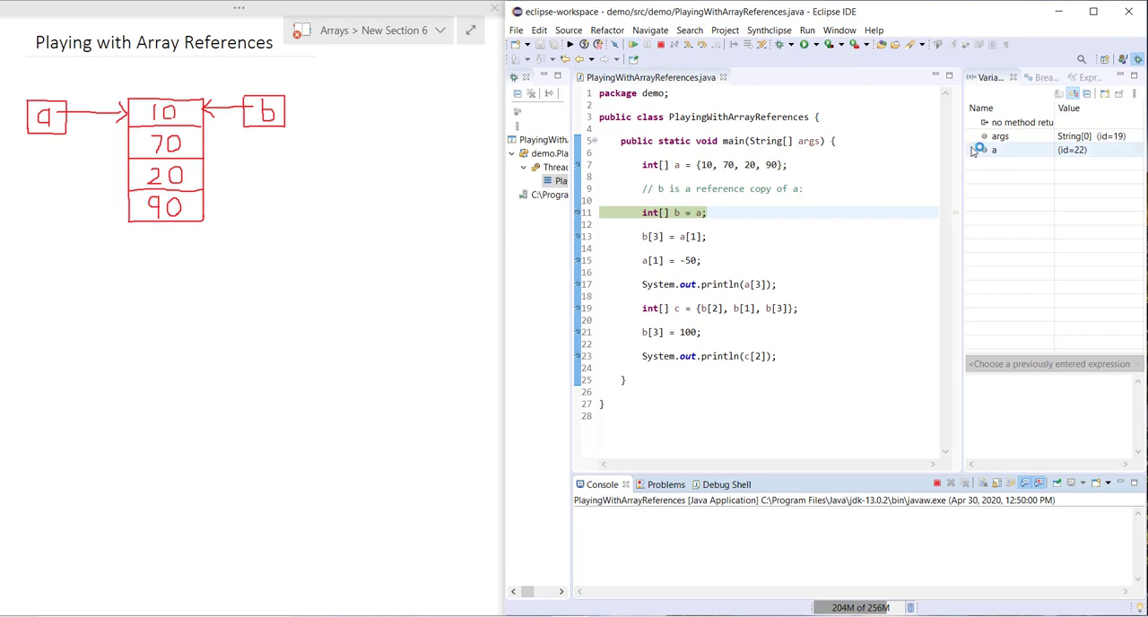
{"action": "left_click", "coordinate": [973, 151]}
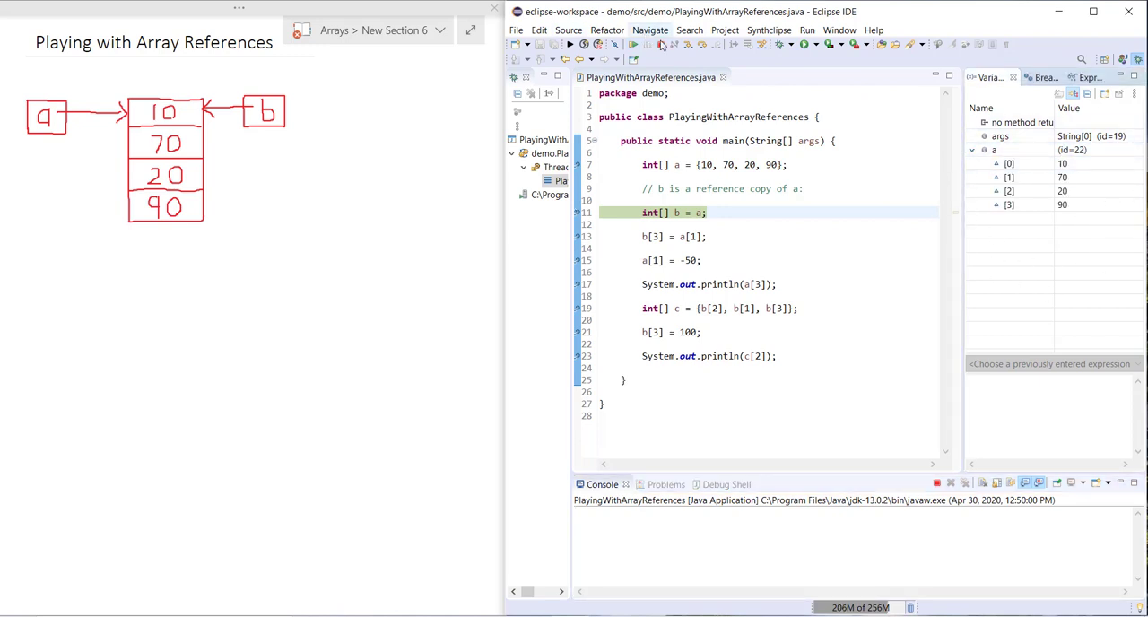
{"action": "left_click", "coordinate": [632, 44]}
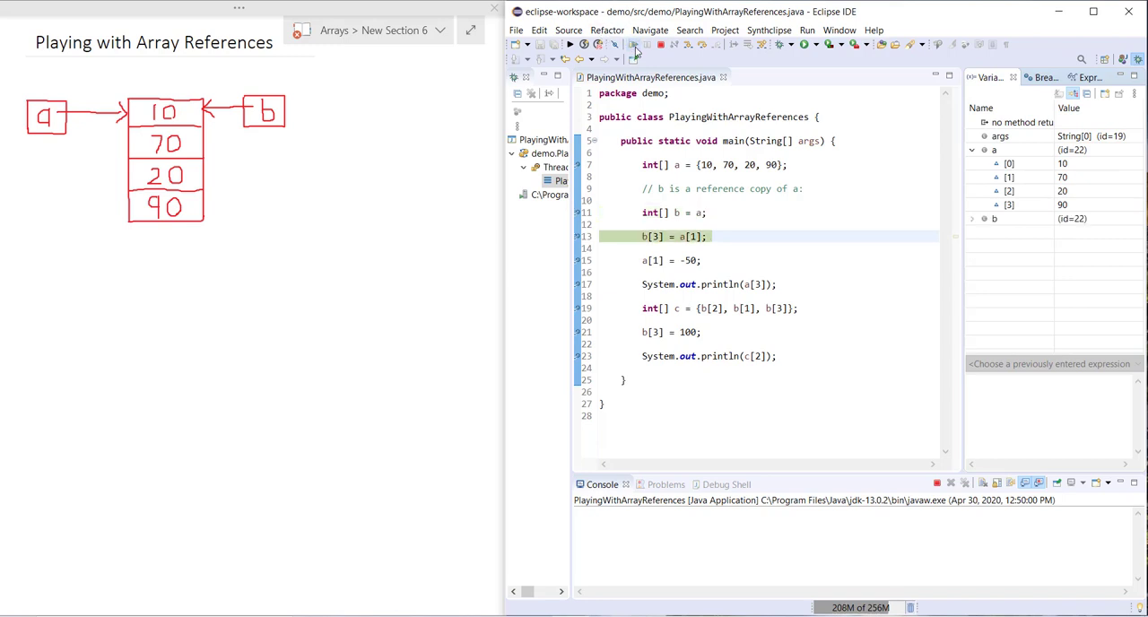
{"action": "left_click", "coordinate": [973, 219]}
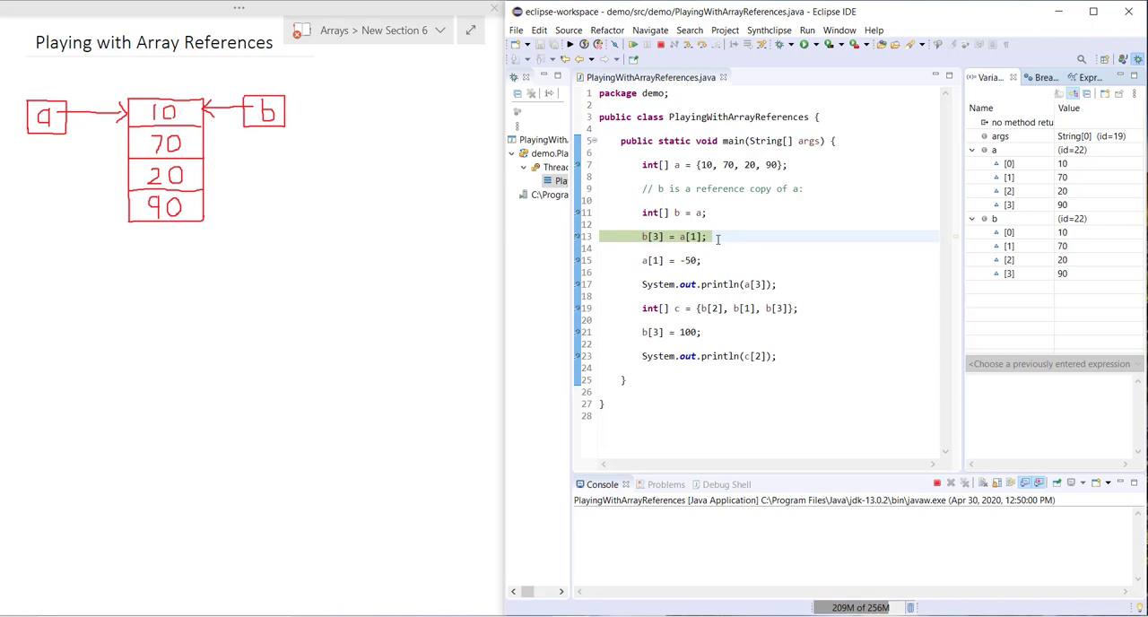
{"action": "mouse_move", "coordinate": [714, 237]}
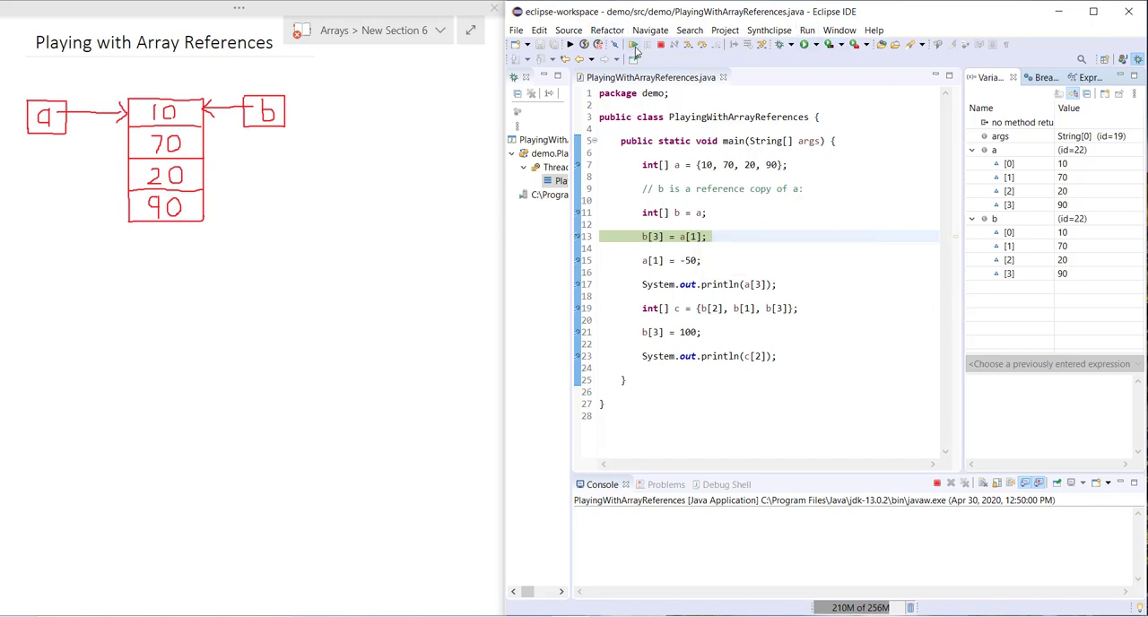
Step over b[3] = a[1] so a[3] and b[3] both become 70.
{"action": "left_click", "coordinate": [632, 44]}
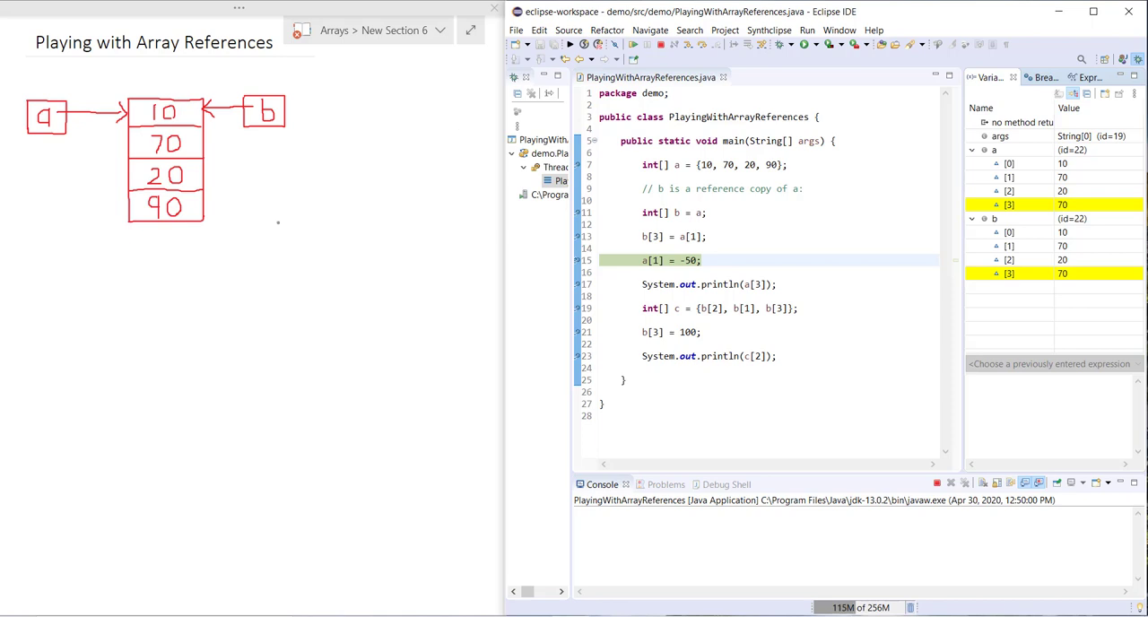
{"action": "mouse_move", "coordinate": [84, 363]}
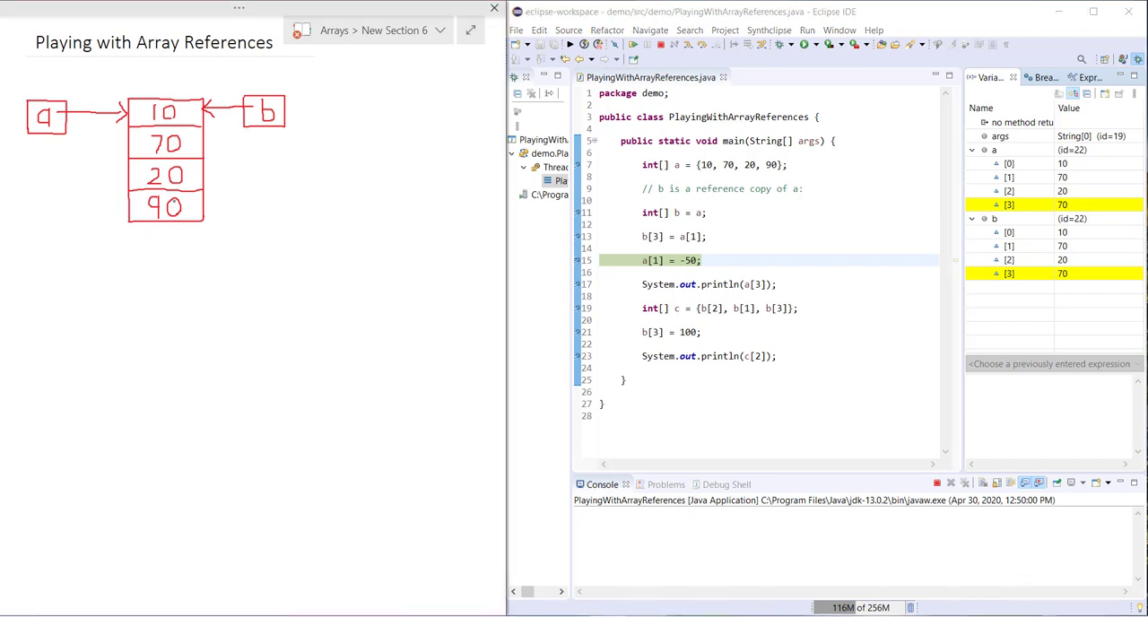
Strike out 90 in the last slot and step over a[1] = -50 in the debugger.
{"action": "left_click_drag", "start_coordinate": [133, 214], "coordinate": [188, 208]}
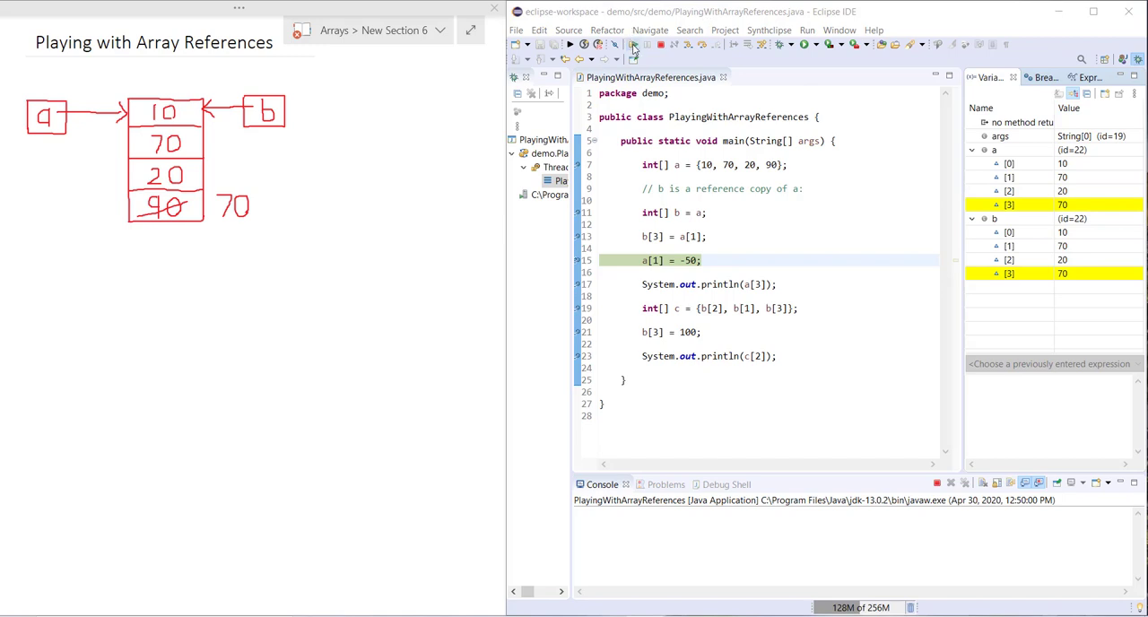
{"action": "left_click", "coordinate": [632, 45]}
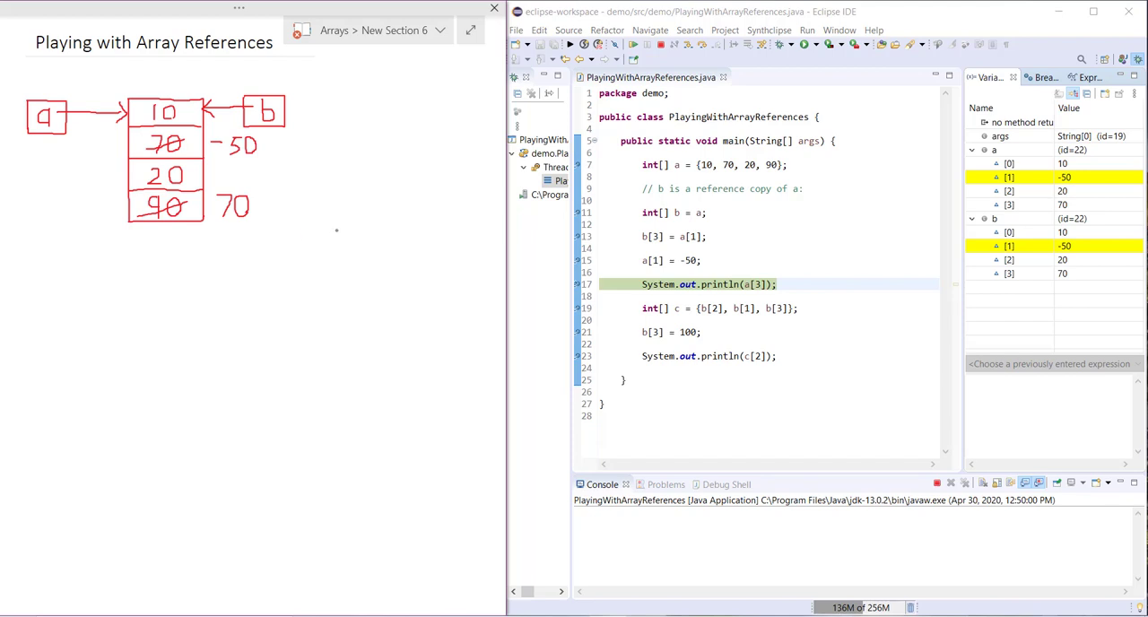
{"action": "left_click", "coordinate": [1008, 245]}
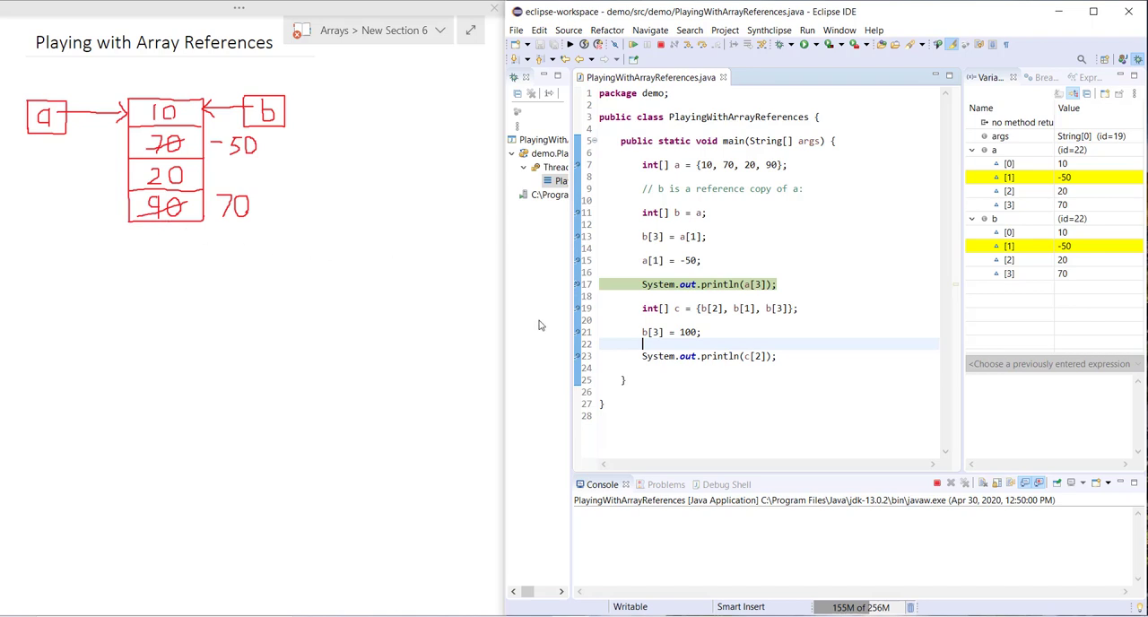
{"action": "mouse_move", "coordinate": [729, 140]}
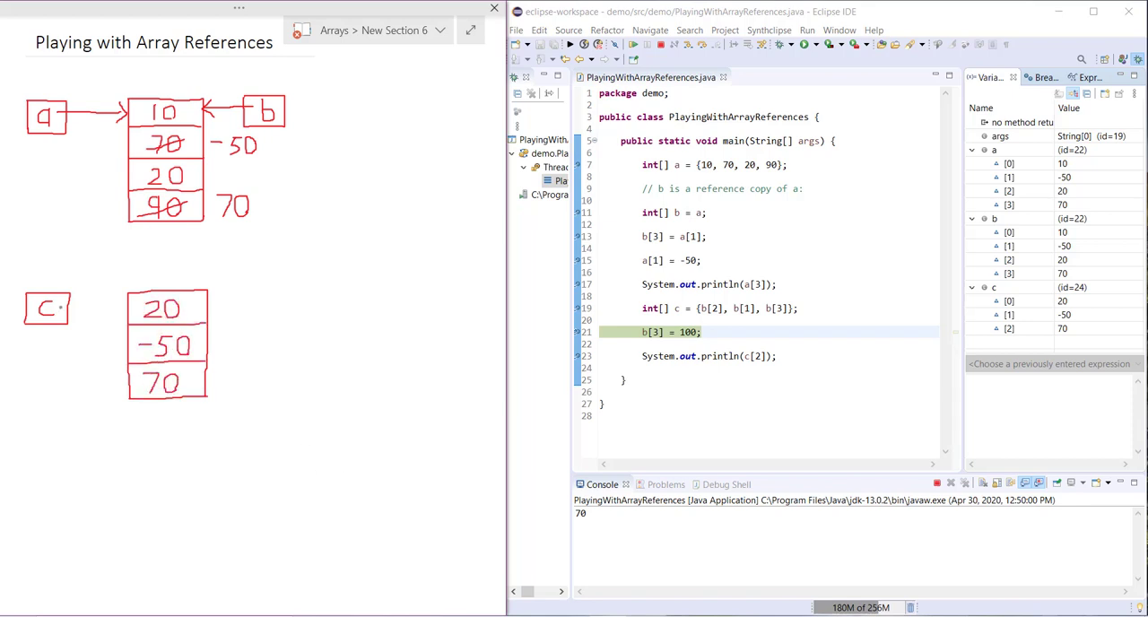
Draw an arrow from box c to its 20/-50/70 array.
{"action": "left_click_drag", "start_coordinate": [72, 308], "coordinate": [125, 308]}
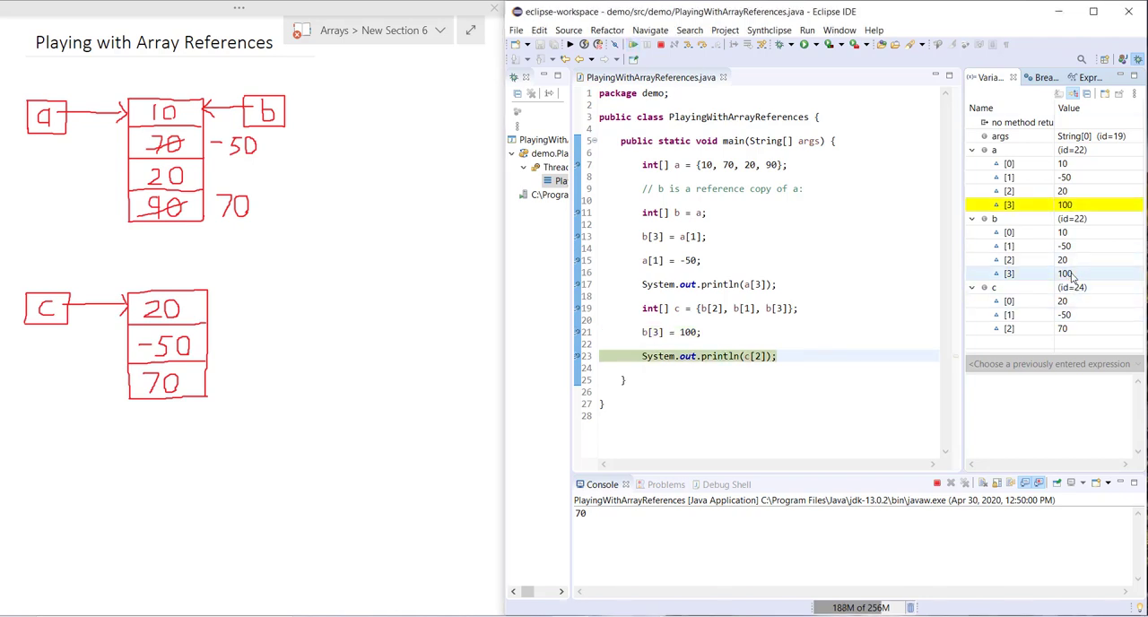
{"action": "left_click", "coordinate": [1008, 273]}
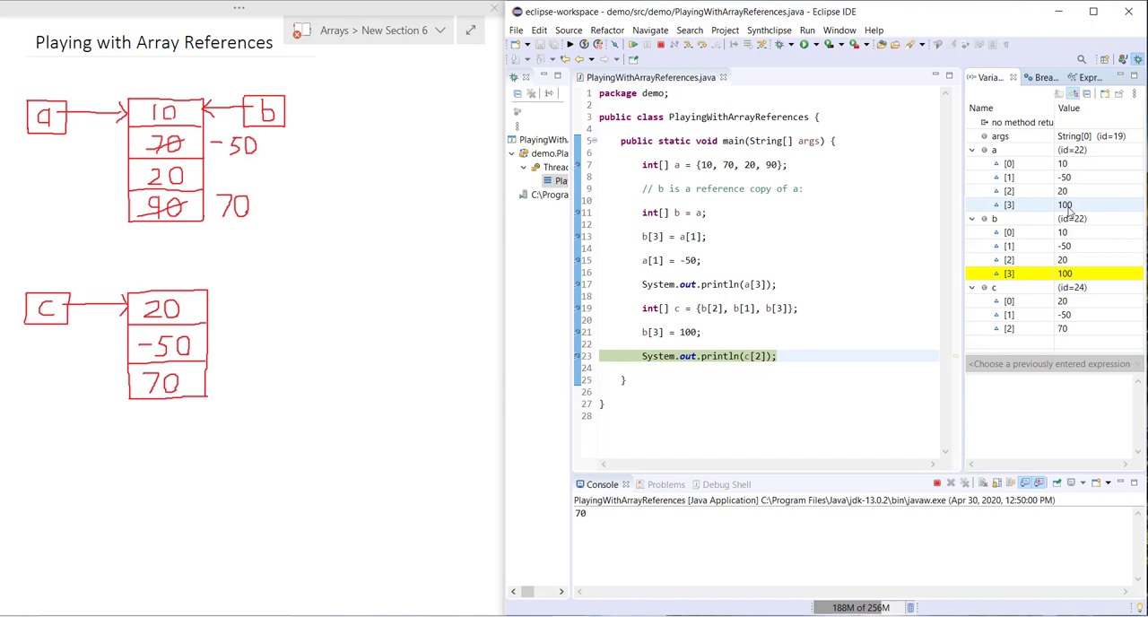
{"action": "mouse_move", "coordinate": [1073, 211]}
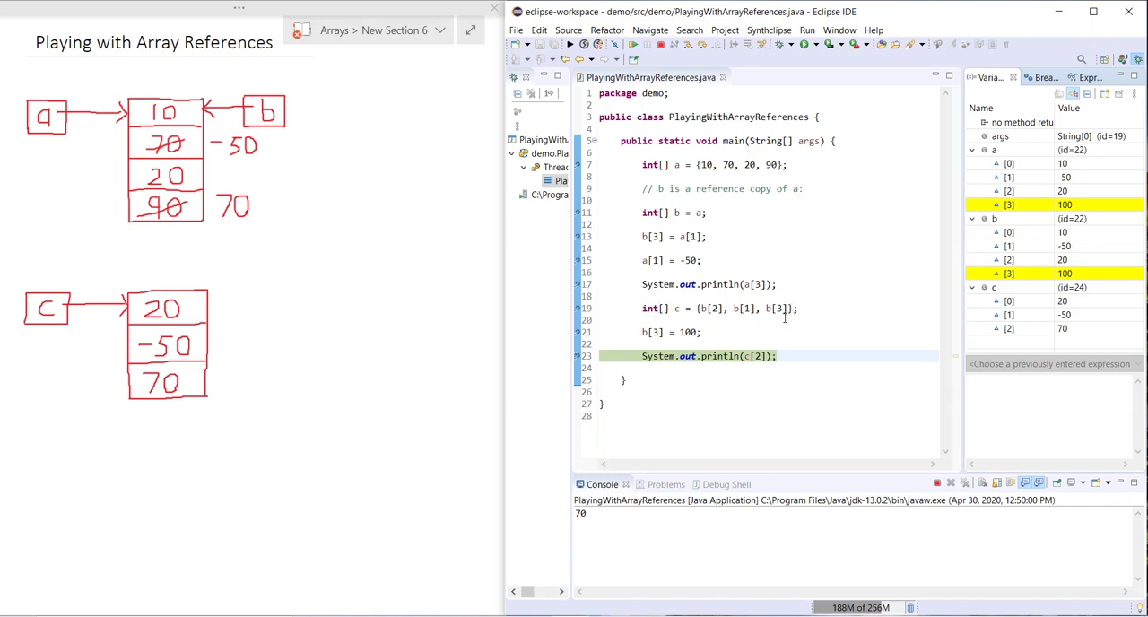
{"action": "mouse_move", "coordinate": [330, 315]}
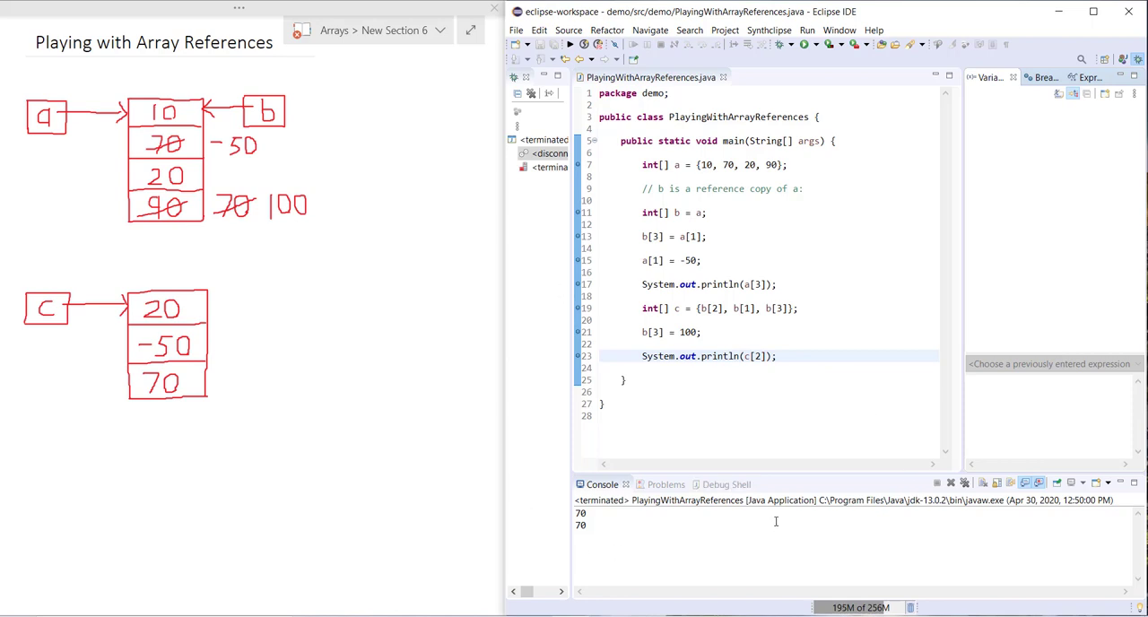
{"action": "mouse_move", "coordinate": [789, 435]}
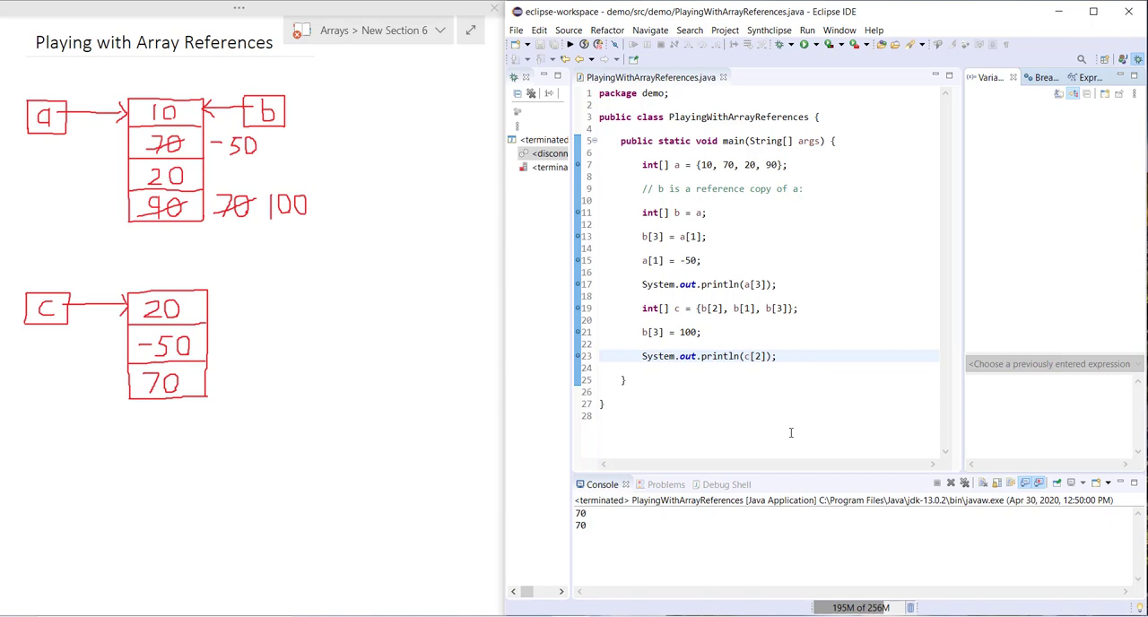
{"action": "mouse_move", "coordinate": [911, 607]}
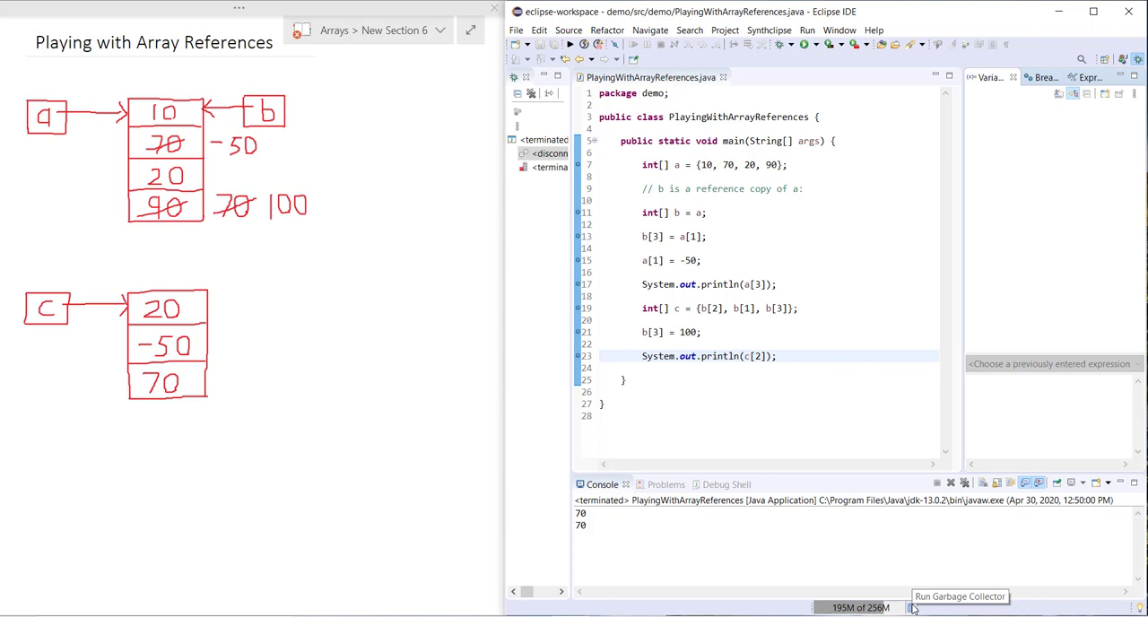
{"action": "mouse_move", "coordinate": [797, 531]}
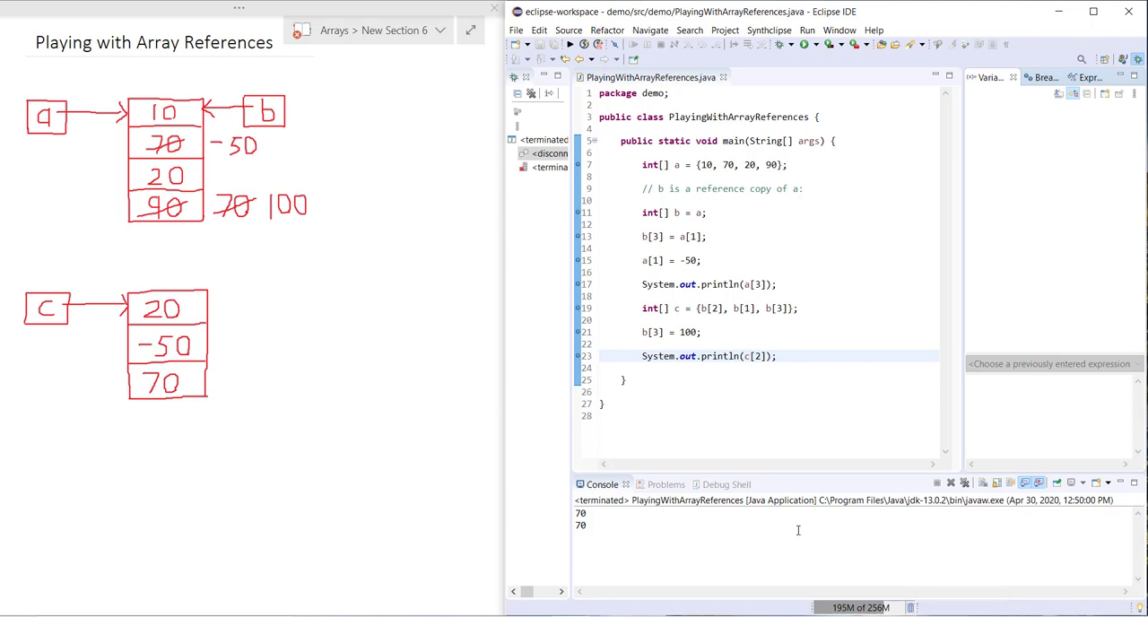